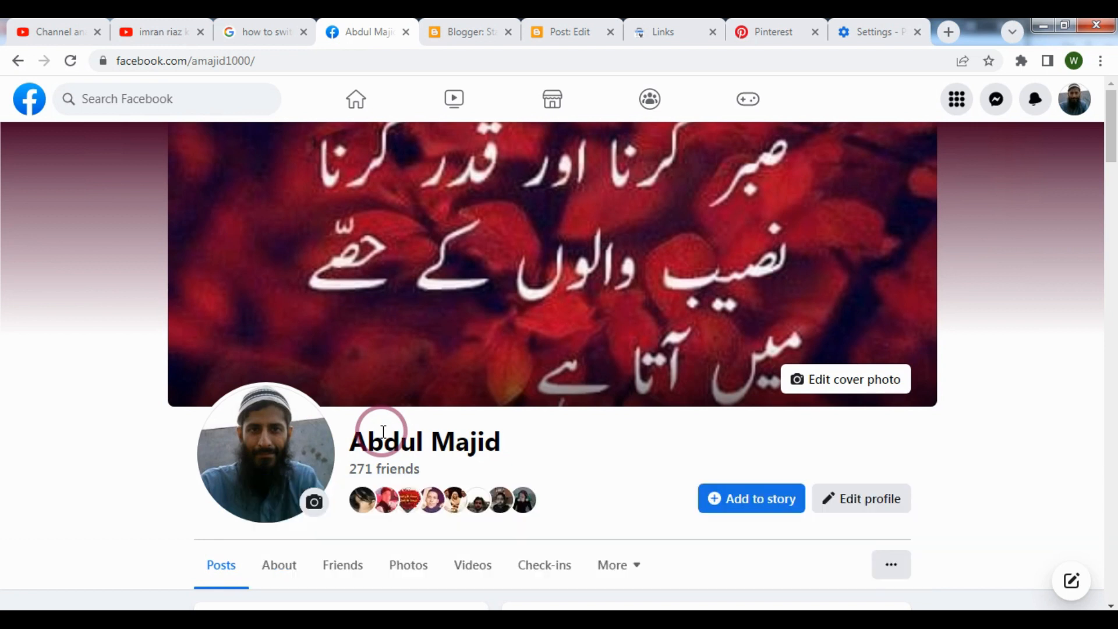
{"action": "mouse_move", "coordinate": [1072, 99]}
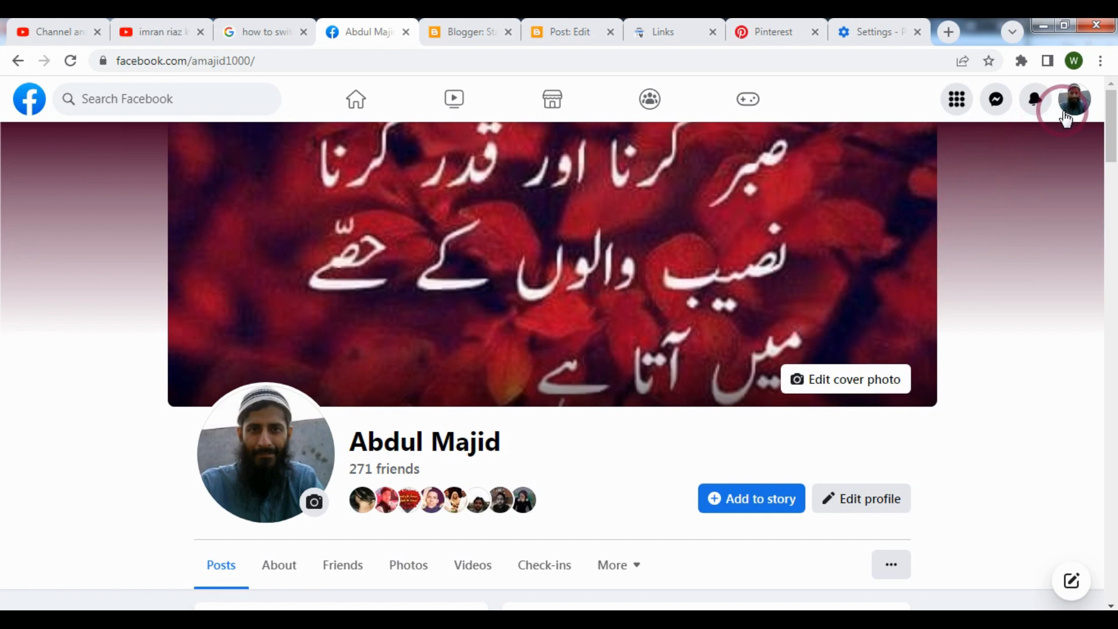
{"action": "mouse_move", "coordinate": [1068, 99]}
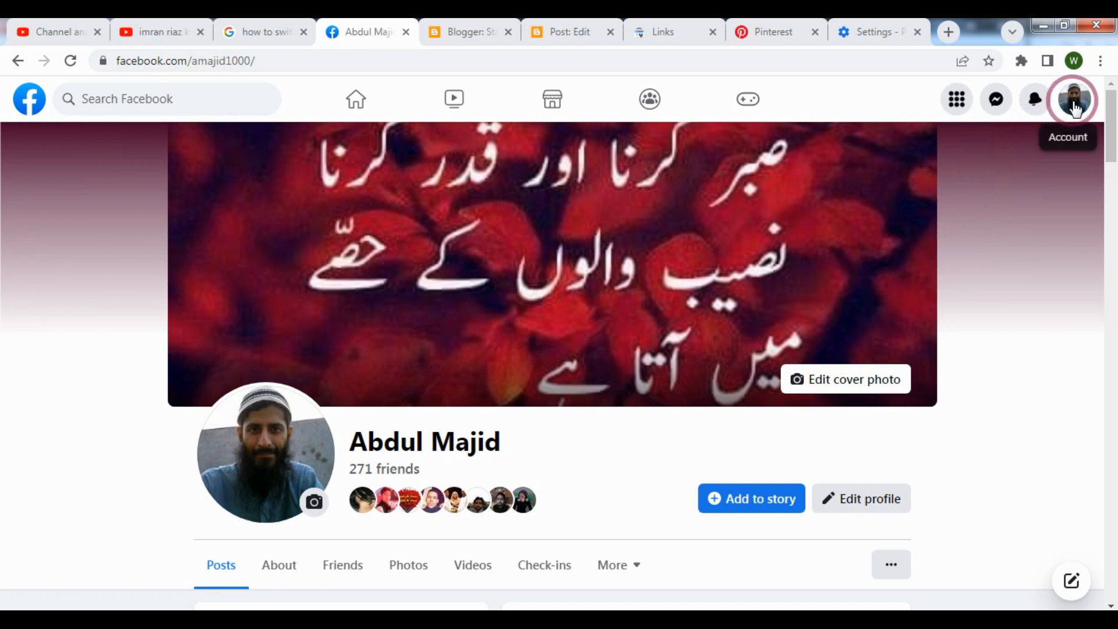
- Log out of the current account from the top-right account menu
{"action": "left_click", "coordinate": [1073, 99]}
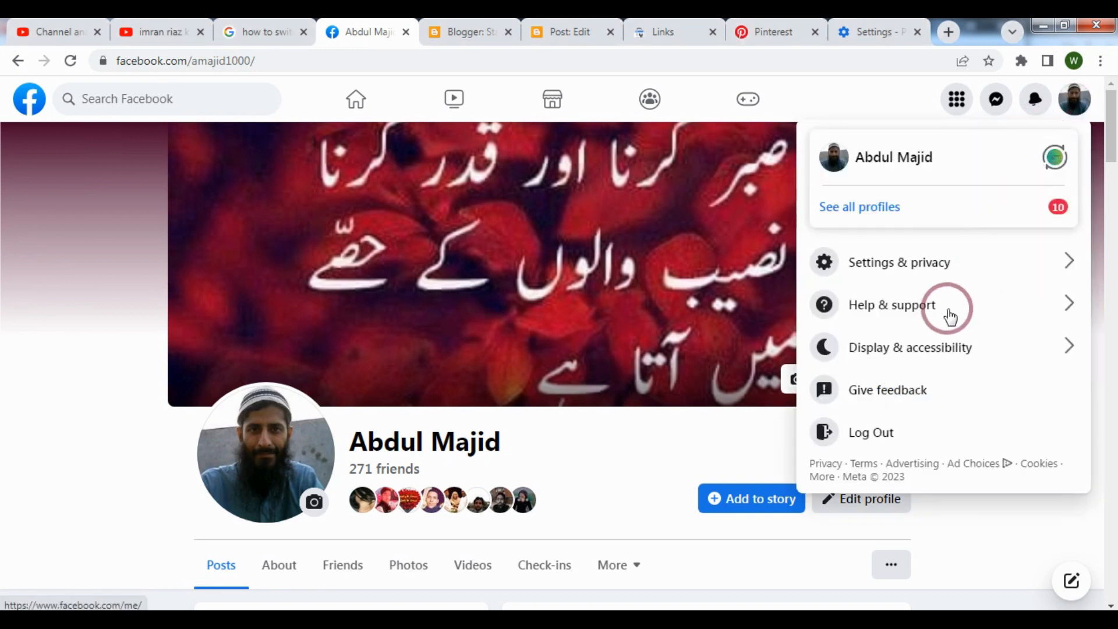
{"action": "mouse_move", "coordinate": [887, 430]}
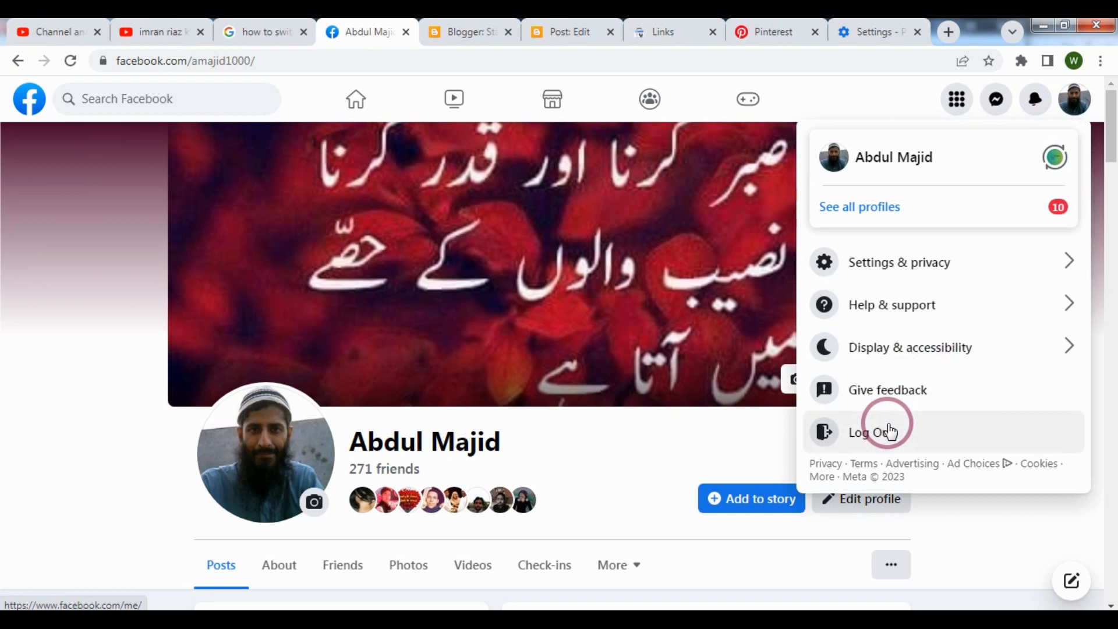
{"action": "left_click", "coordinate": [866, 431]}
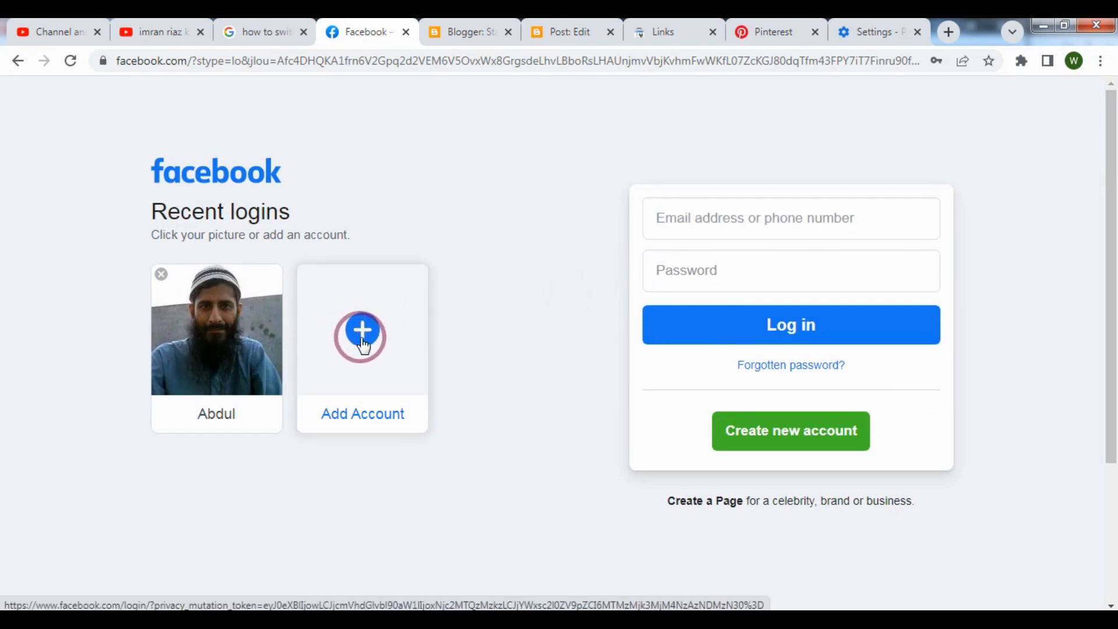
{"action": "left_click", "coordinate": [361, 335]}
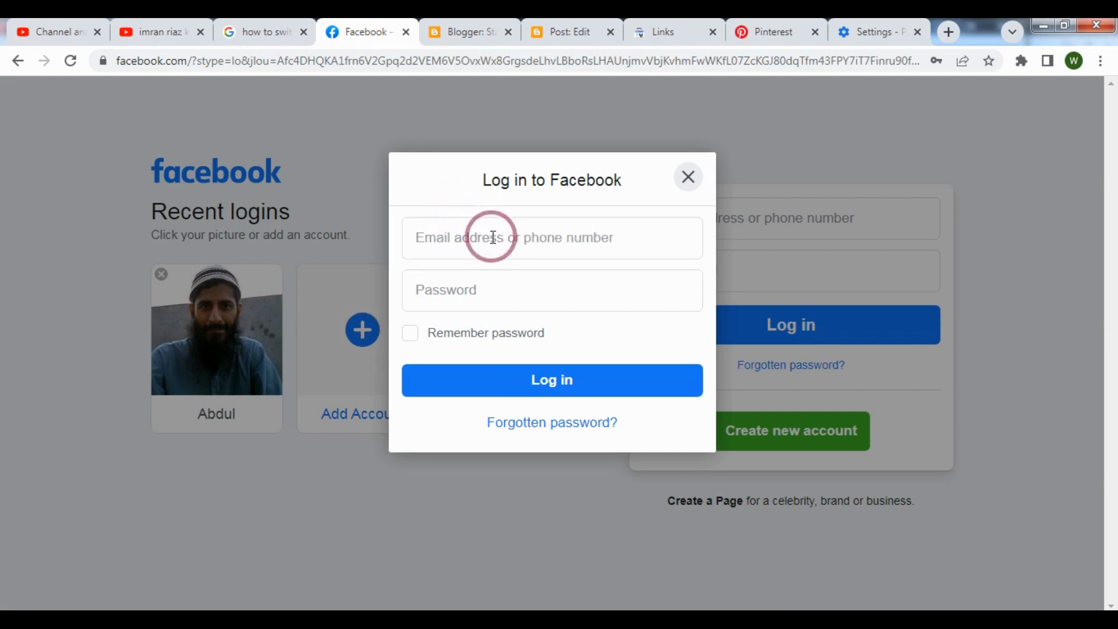
{"action": "mouse_move", "coordinate": [506, 247]}
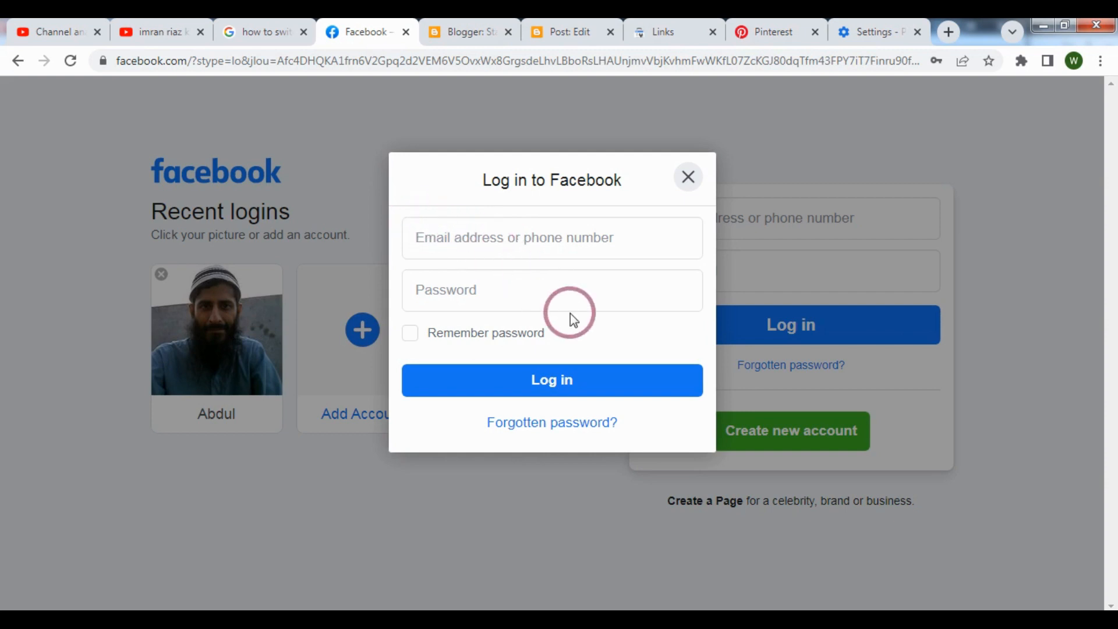
{"action": "mouse_move", "coordinate": [386, 334]}
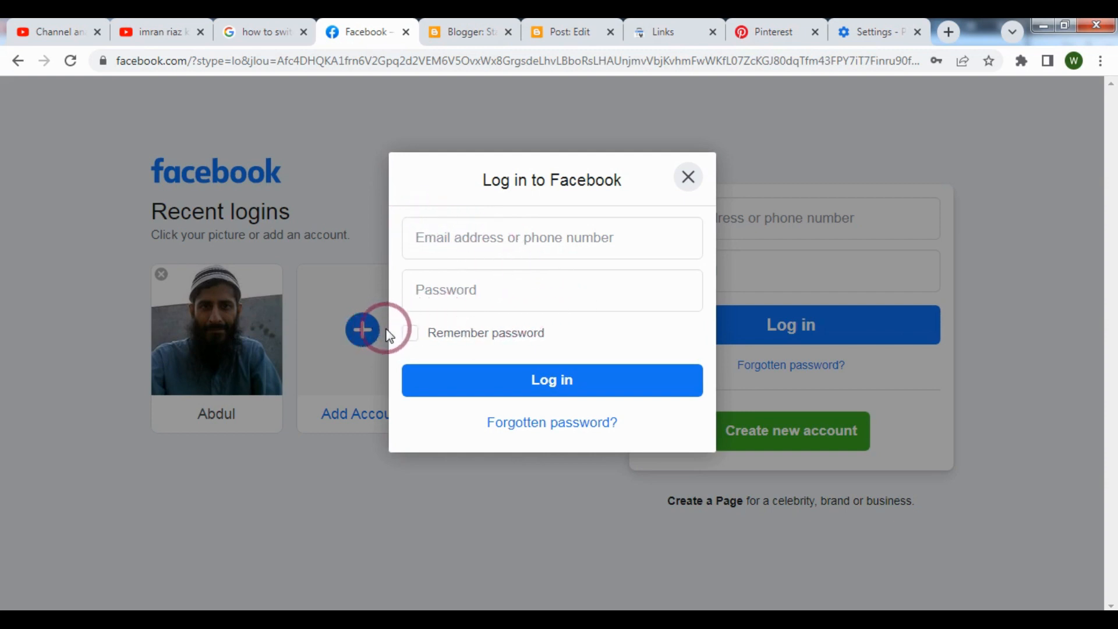
{"action": "left_click", "coordinate": [409, 333]}
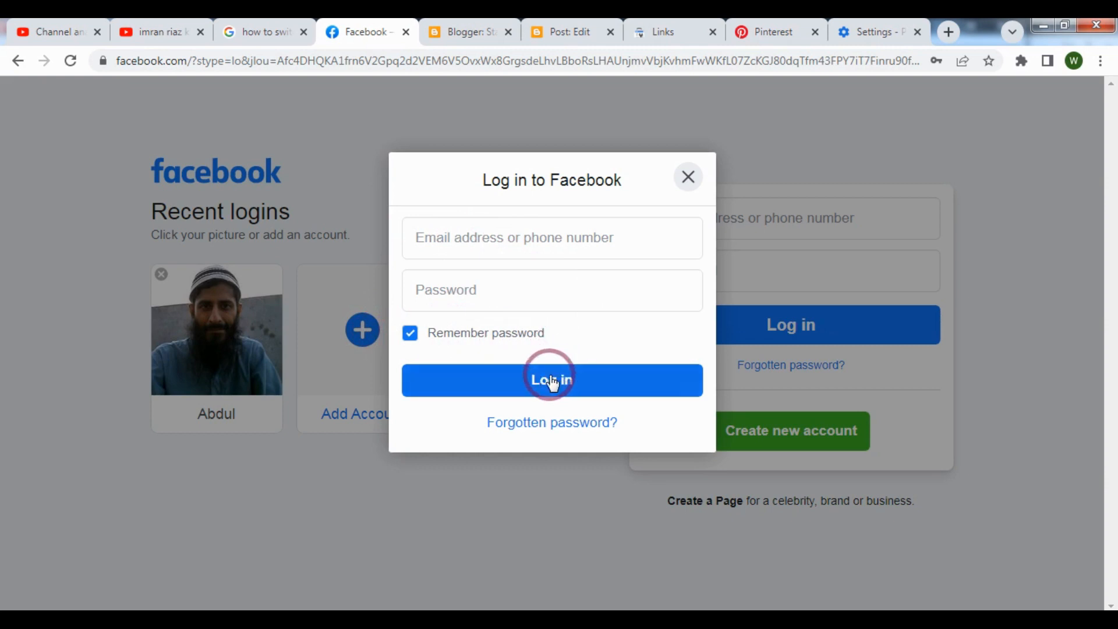
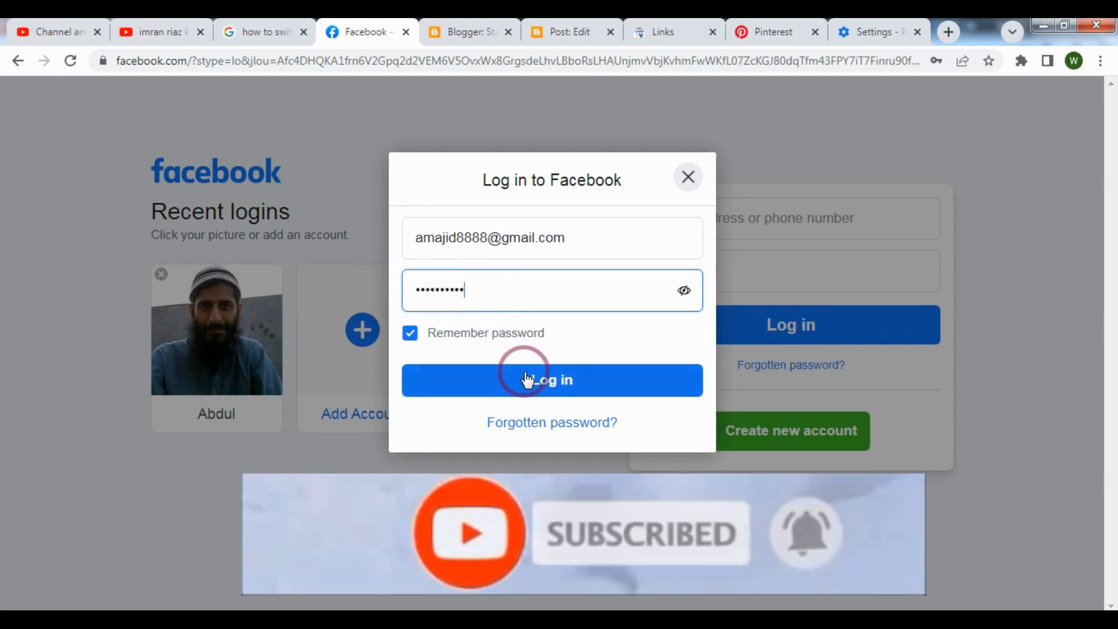
{"action": "left_click", "coordinate": [551, 380]}
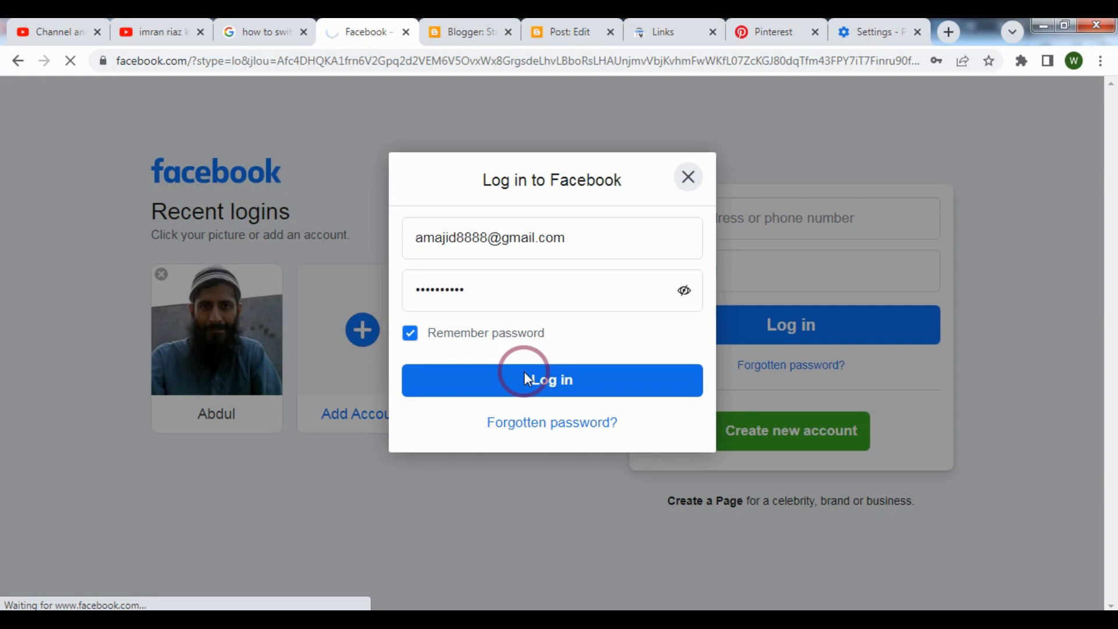
{"action": "left_click", "coordinate": [551, 379]}
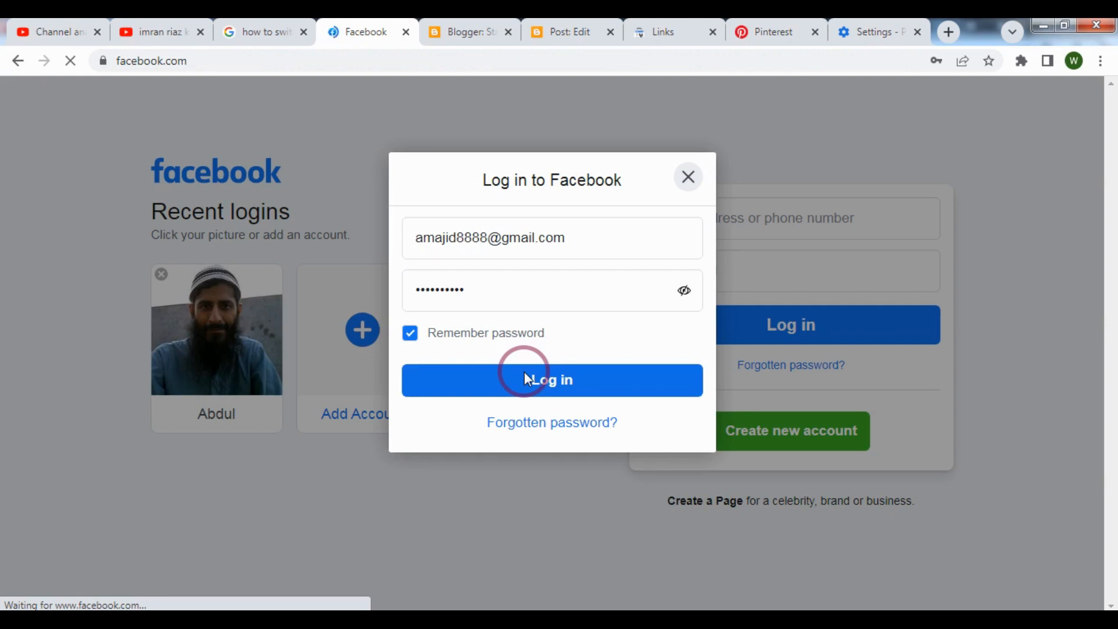
{"action": "left_click", "coordinate": [551, 379]}
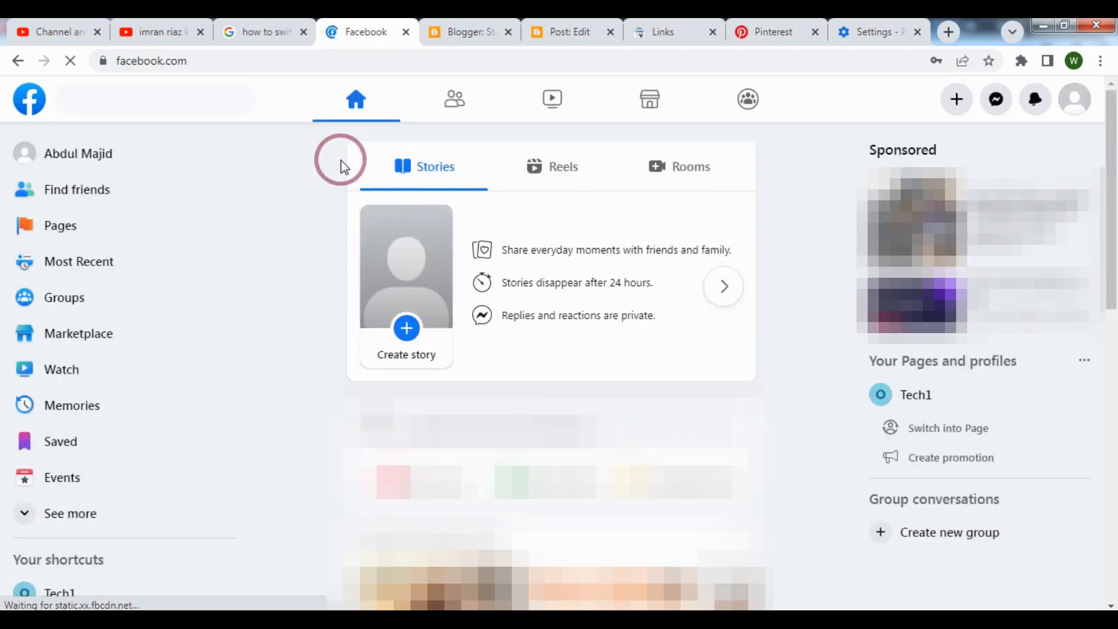
- Switch back to the original saved account via See all profiles and Switch accounts
{"action": "left_click", "coordinate": [1072, 99]}
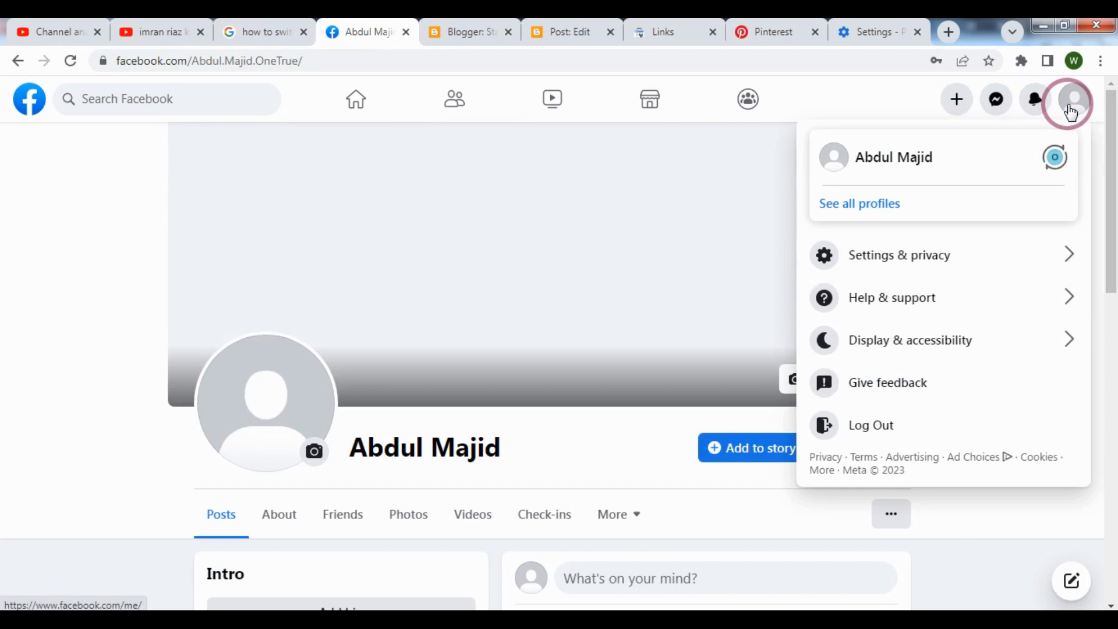
{"action": "mouse_move", "coordinate": [920, 335]}
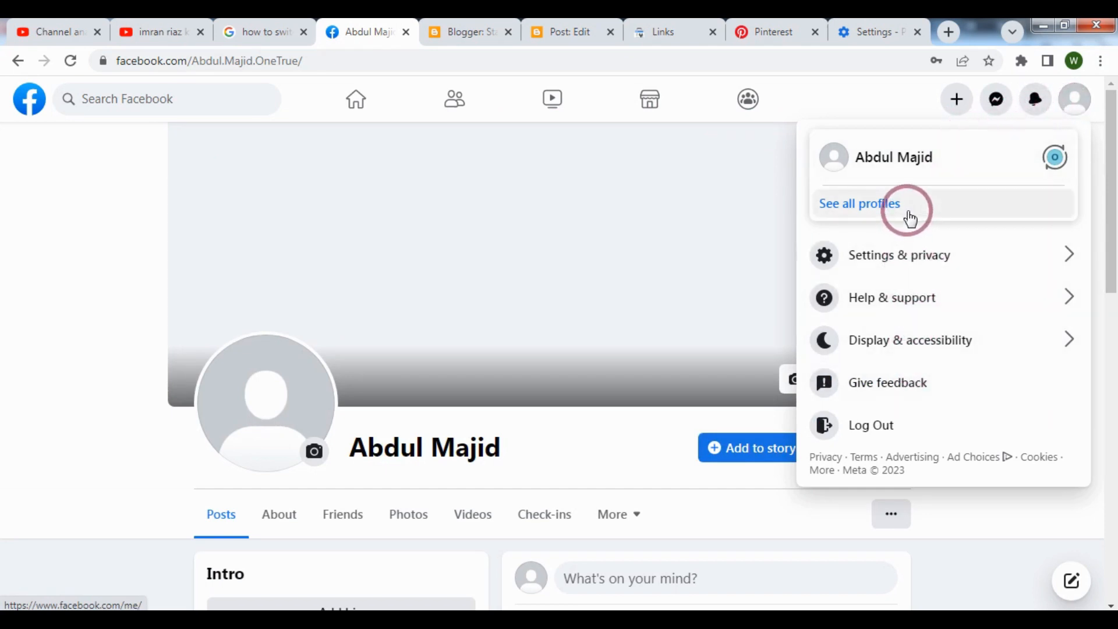
{"action": "left_click", "coordinate": [860, 203]}
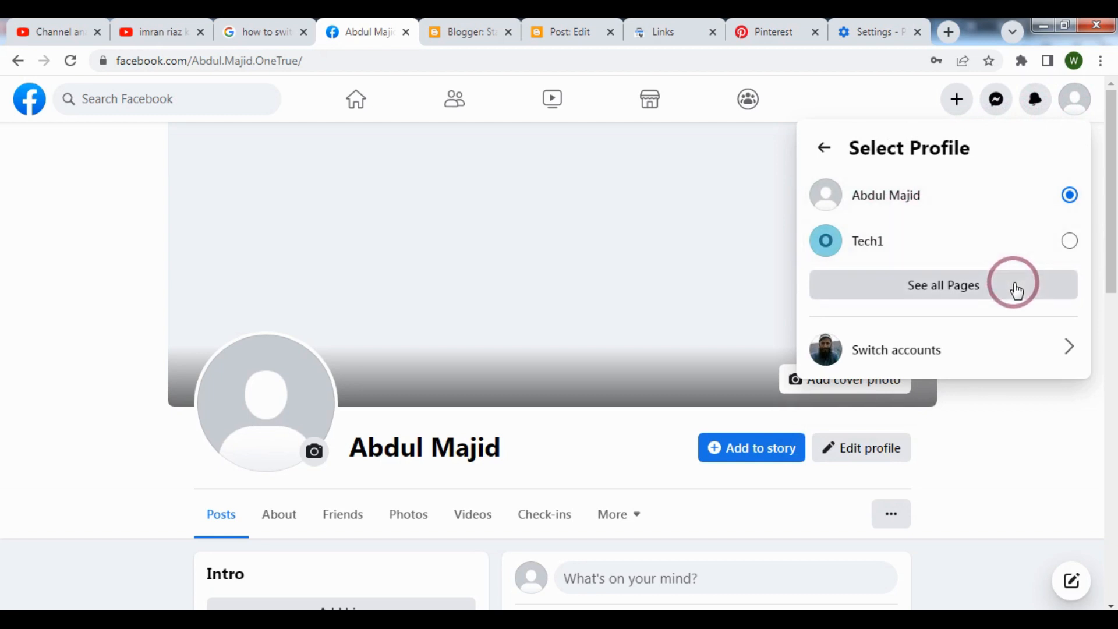
{"action": "mouse_move", "coordinate": [895, 350]}
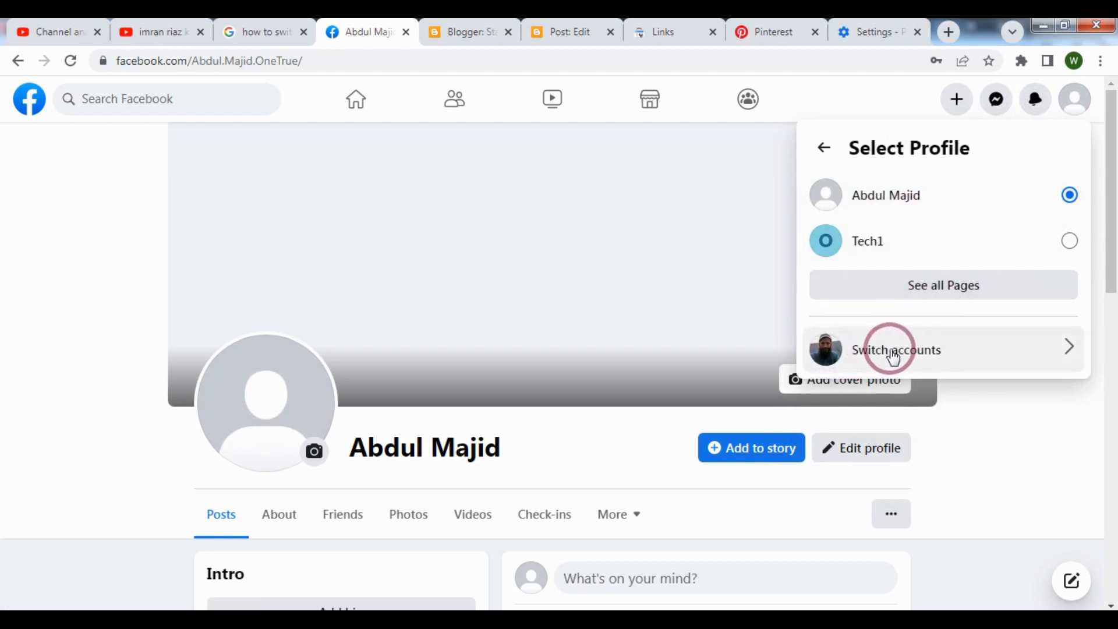
{"action": "left_click", "coordinate": [896, 349]}
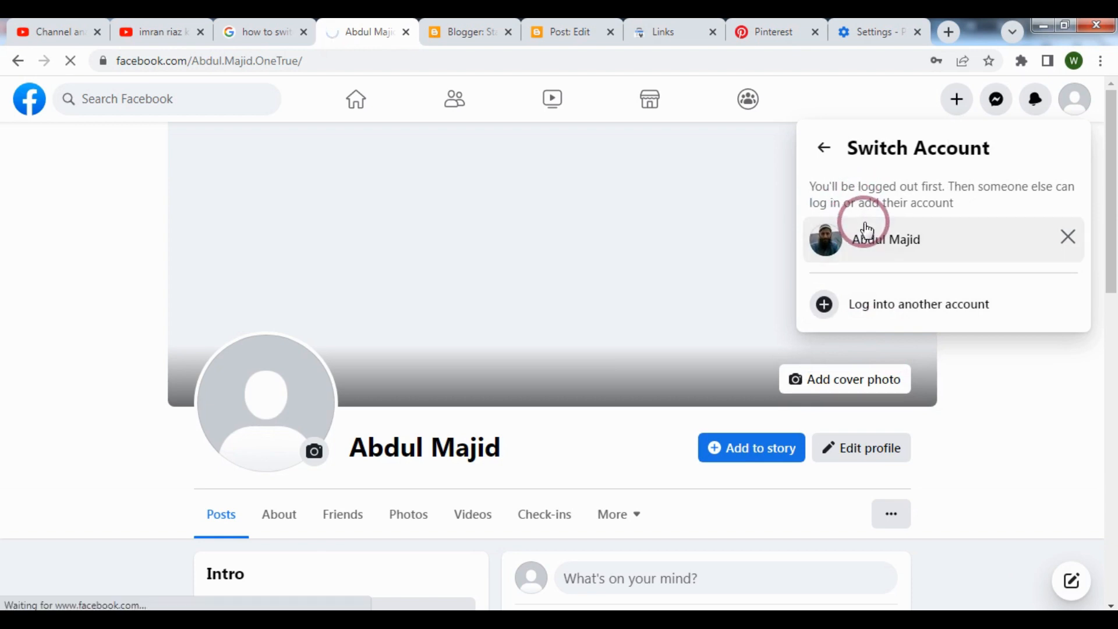
{"action": "left_click", "coordinate": [885, 238]}
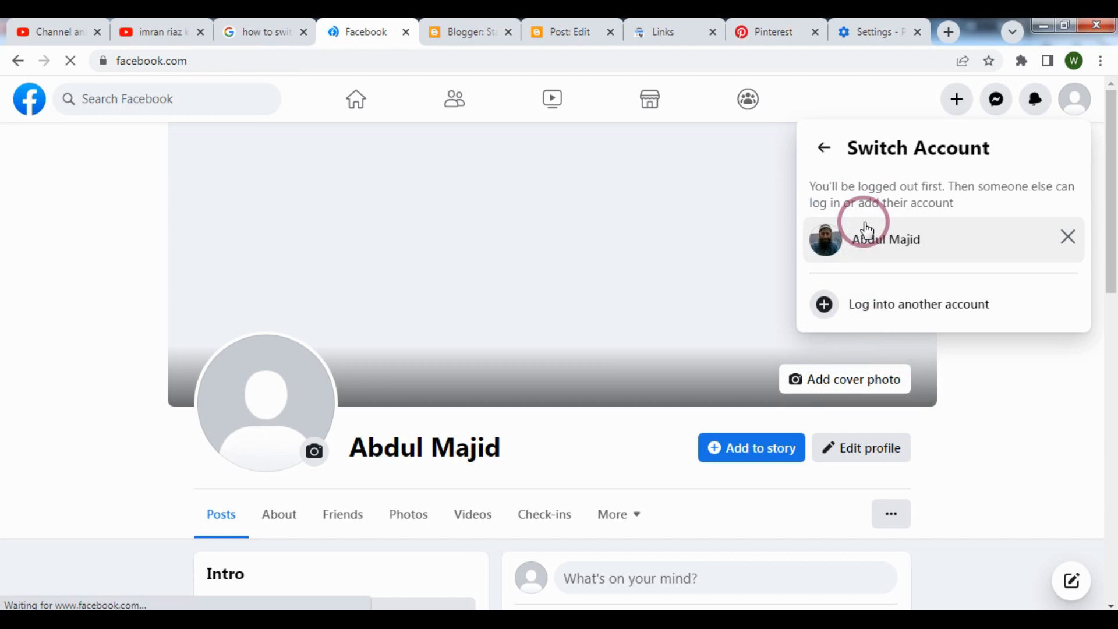
{"action": "left_click", "coordinate": [885, 239]}
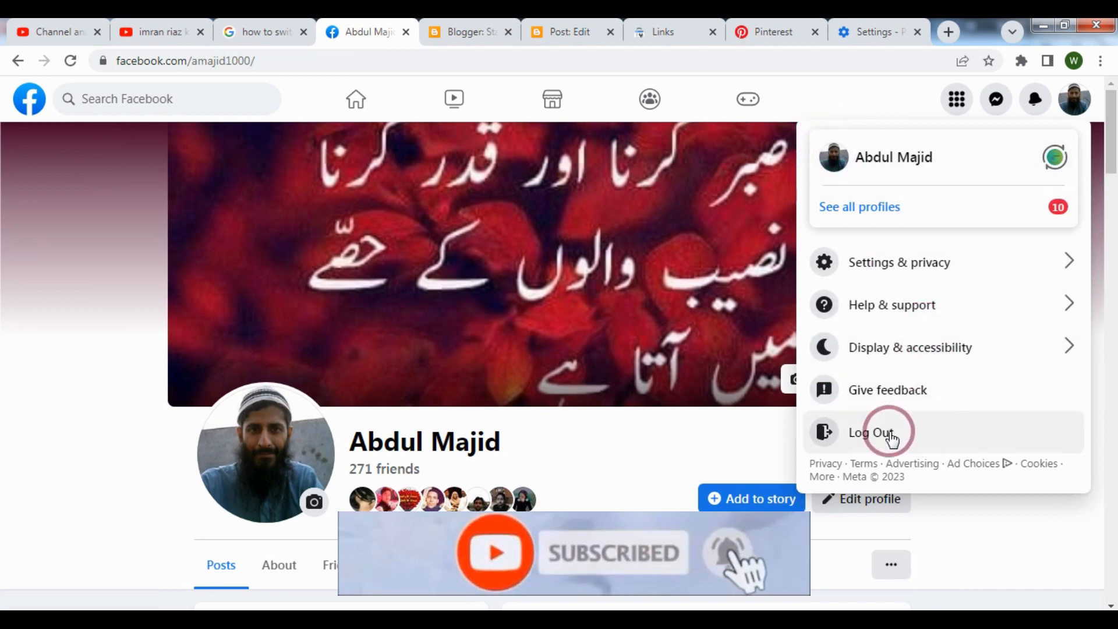
- Log out to the recent-logins page and choose the Add Account tile
{"action": "left_click", "coordinate": [871, 432]}
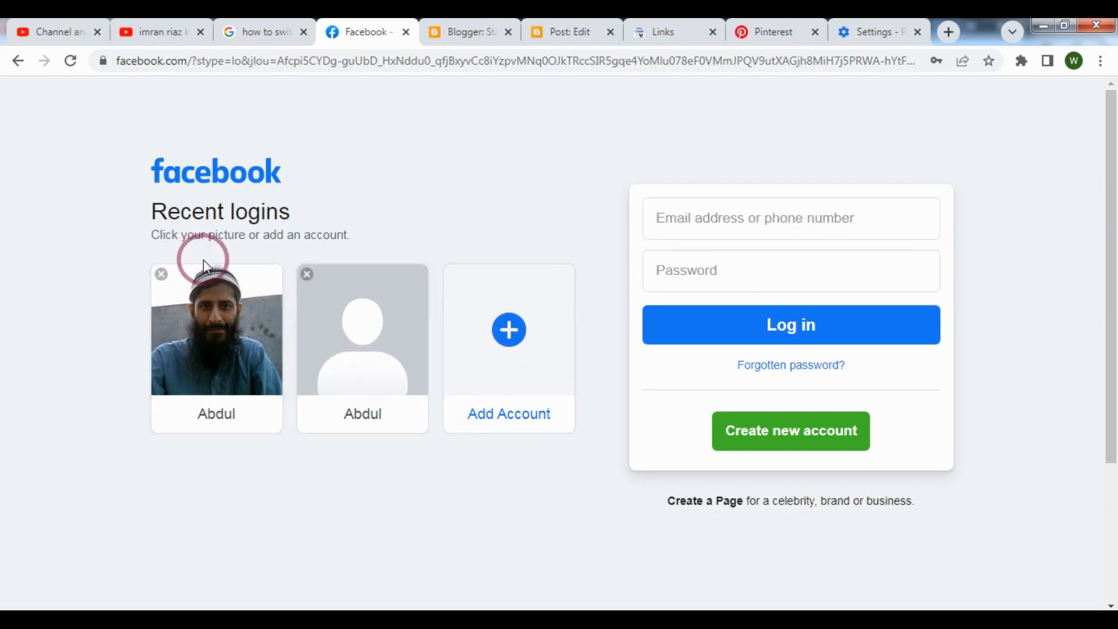
{"action": "mouse_move", "coordinate": [509, 339]}
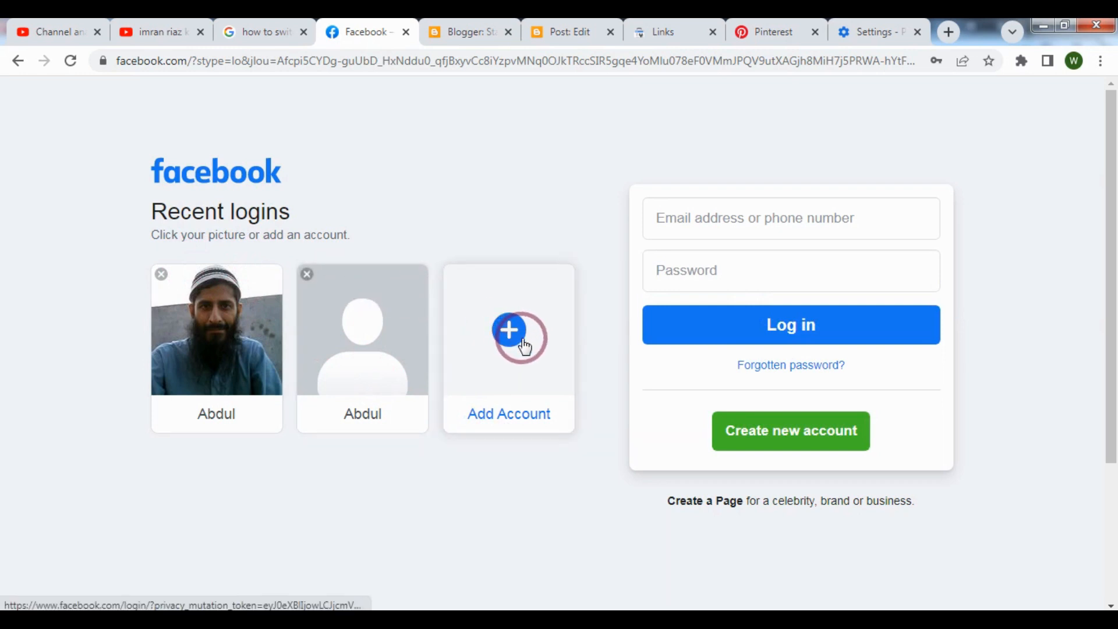
{"action": "left_click", "coordinate": [508, 339]}
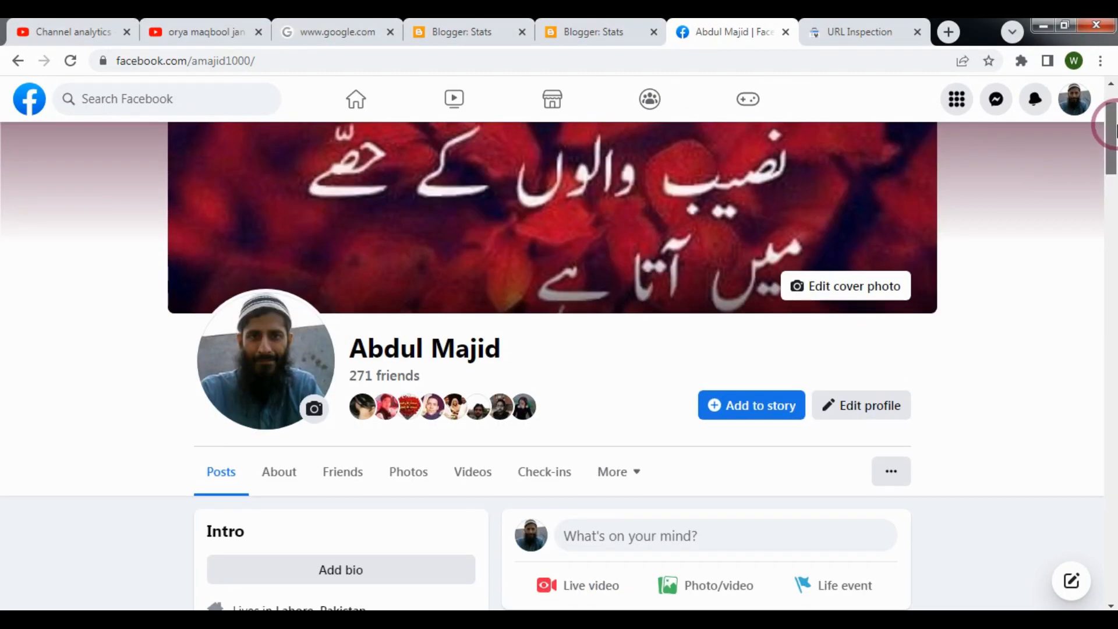
{"action": "mouse_move", "coordinate": [1072, 98]}
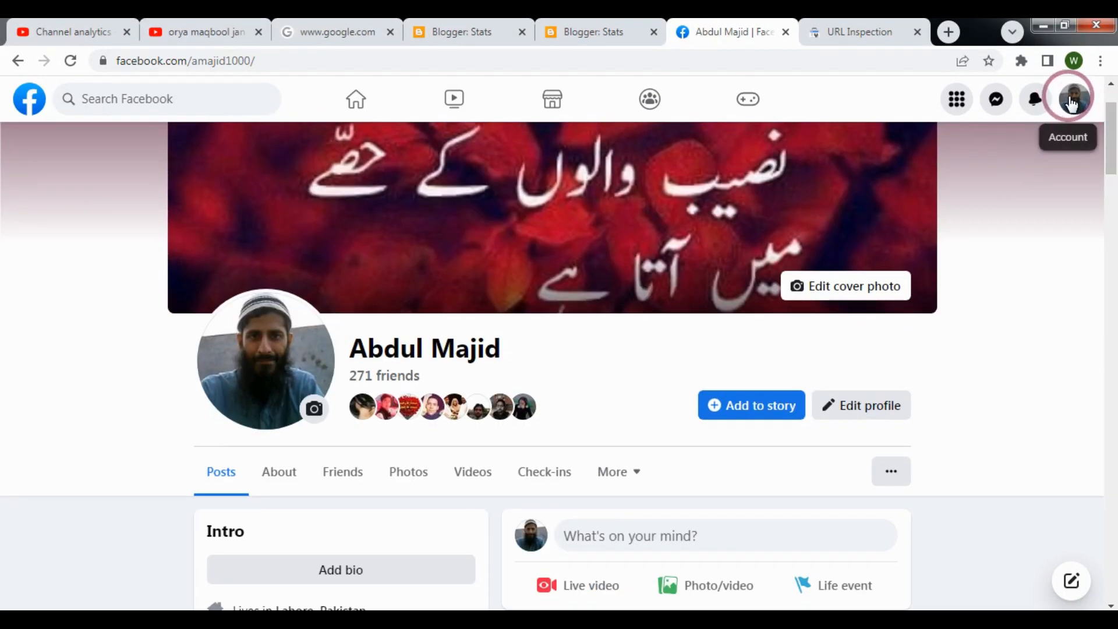
- Use Switch accounts > Log into another account to reach the login page listing both saved accounts
{"action": "left_click", "coordinate": [1071, 98]}
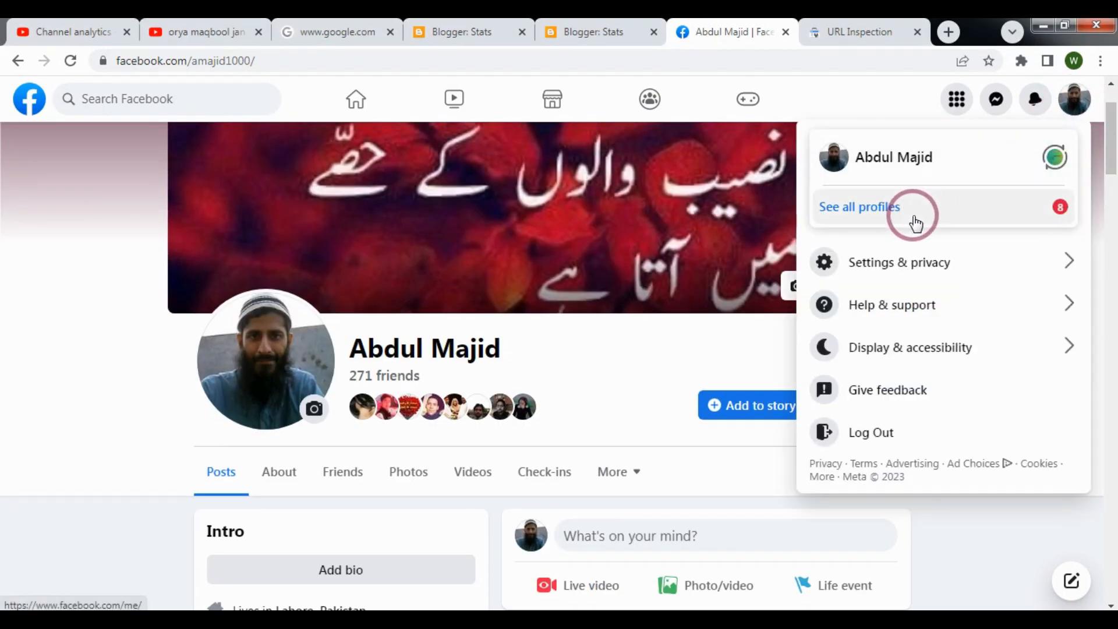
{"action": "left_click", "coordinate": [858, 208]}
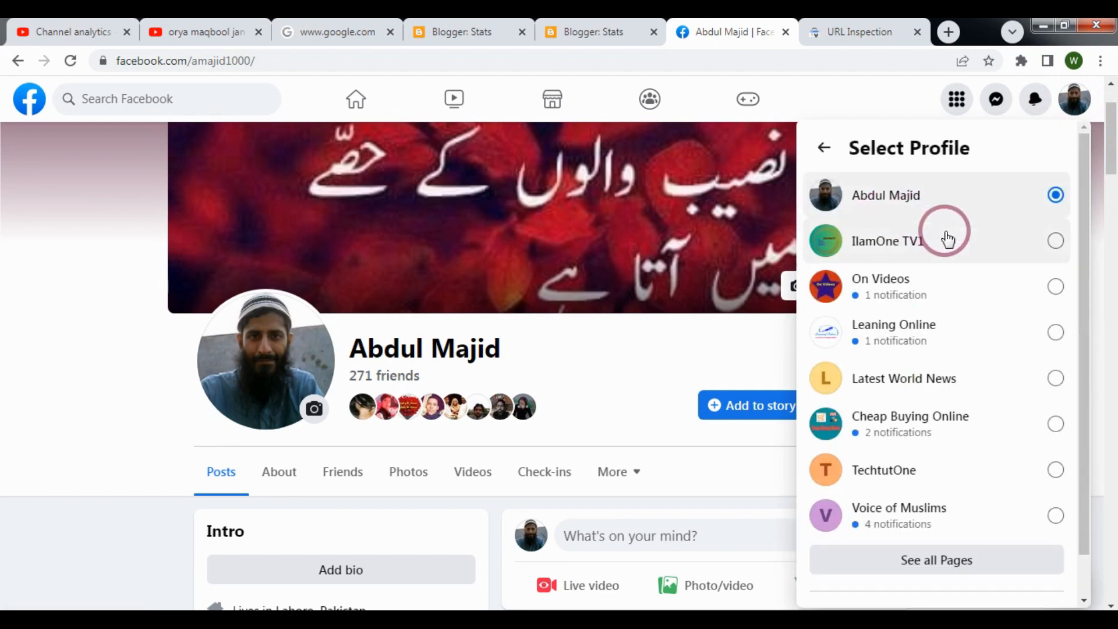
{"action": "scroll", "scroll_direction": "down", "scroll_amount": 3}
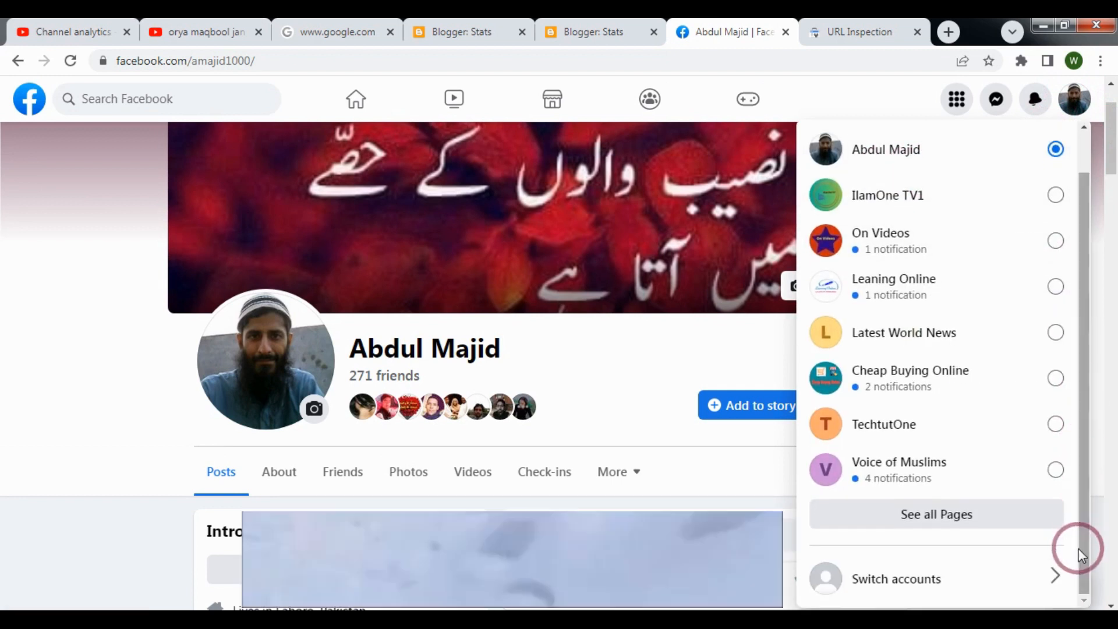
{"action": "left_click", "coordinate": [895, 578]}
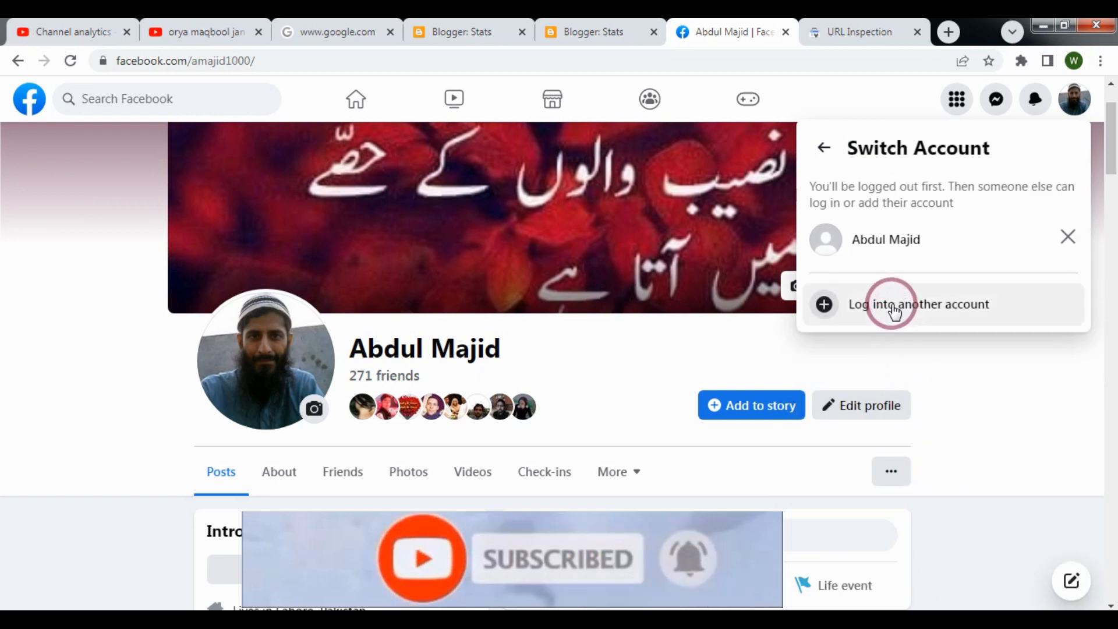
{"action": "left_click", "coordinate": [919, 304]}
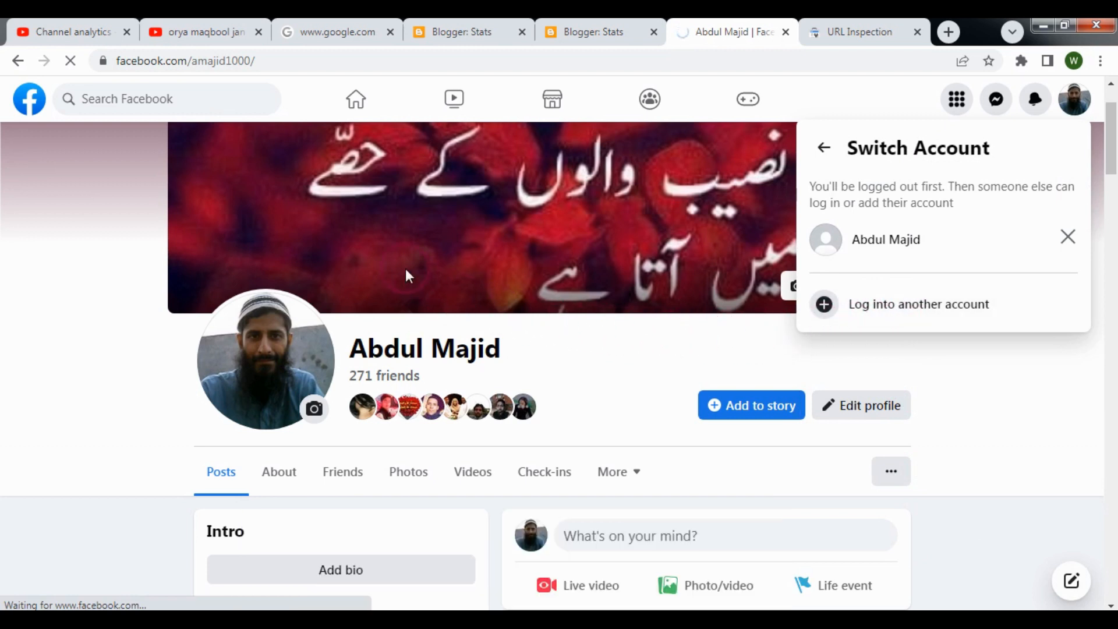
{"action": "mouse_move", "coordinate": [762, 286]}
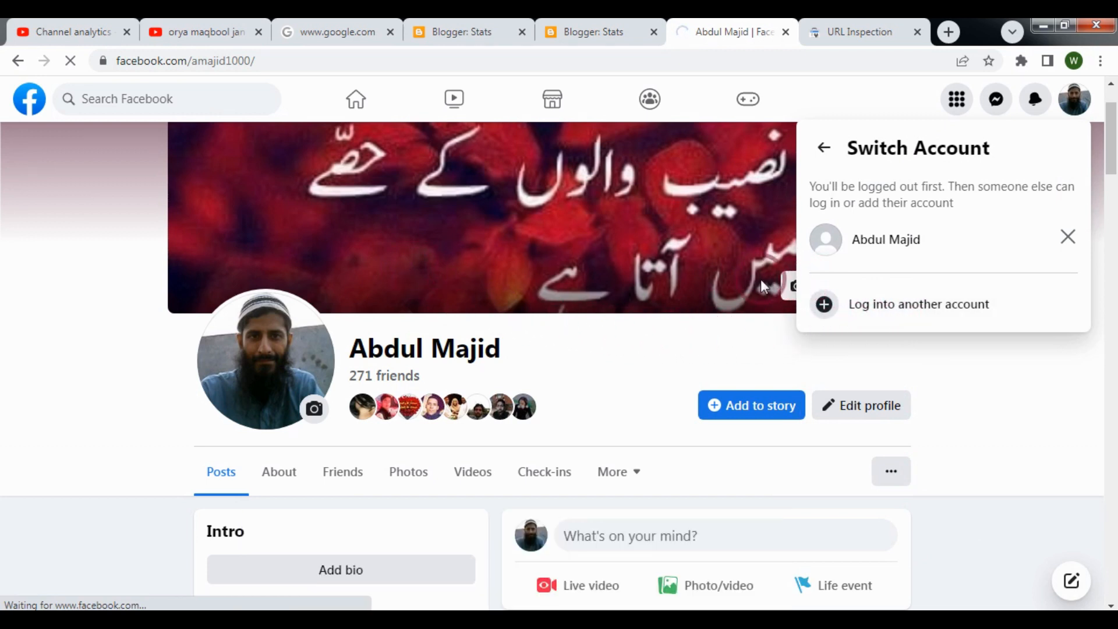
{"action": "mouse_move", "coordinate": [719, 212]}
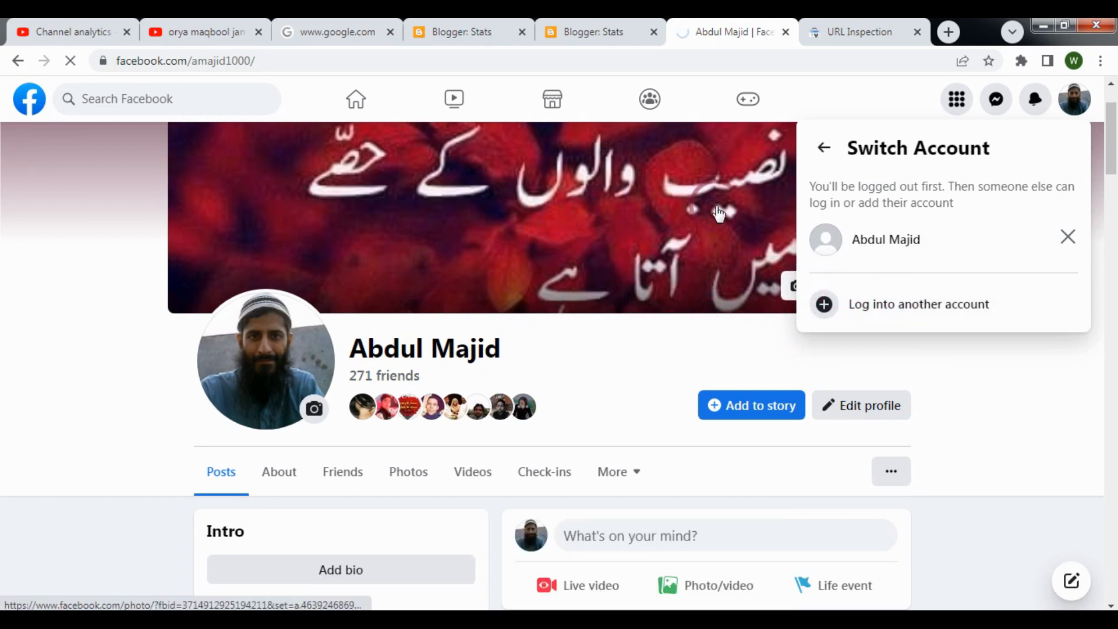
{"action": "left_click", "coordinate": [886, 240]}
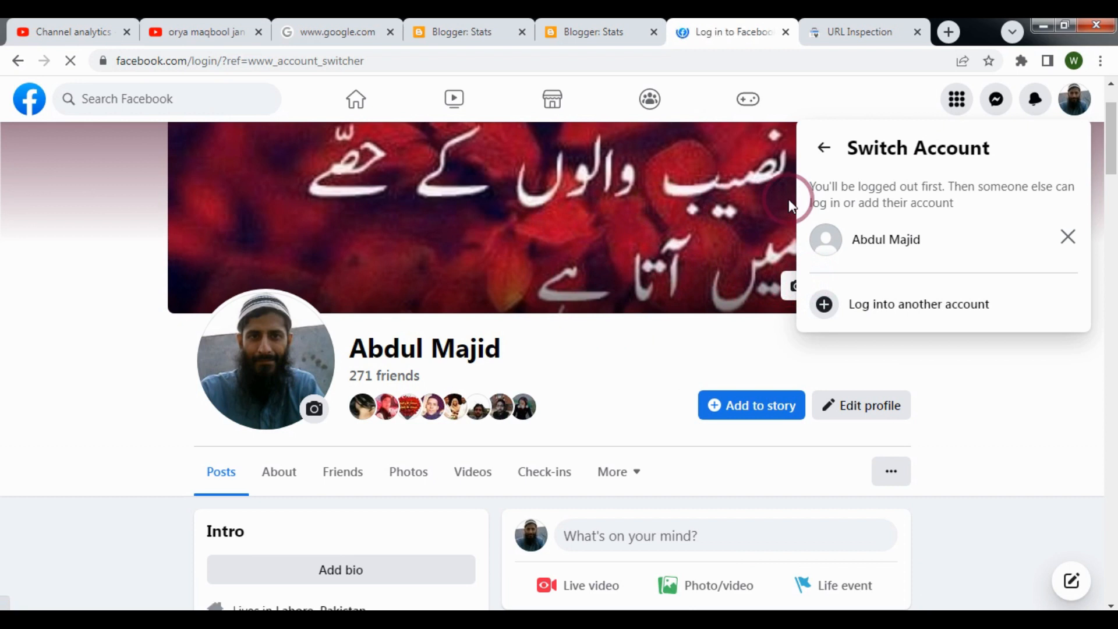
{"action": "left_click", "coordinate": [885, 239]}
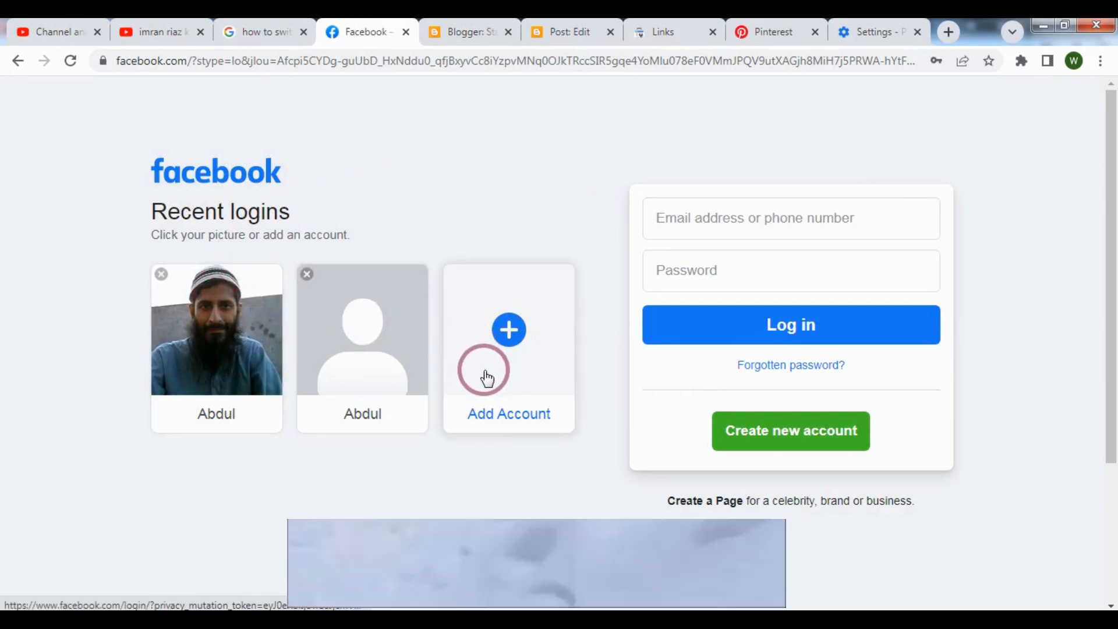
{"action": "mouse_move", "coordinate": [380, 199]}
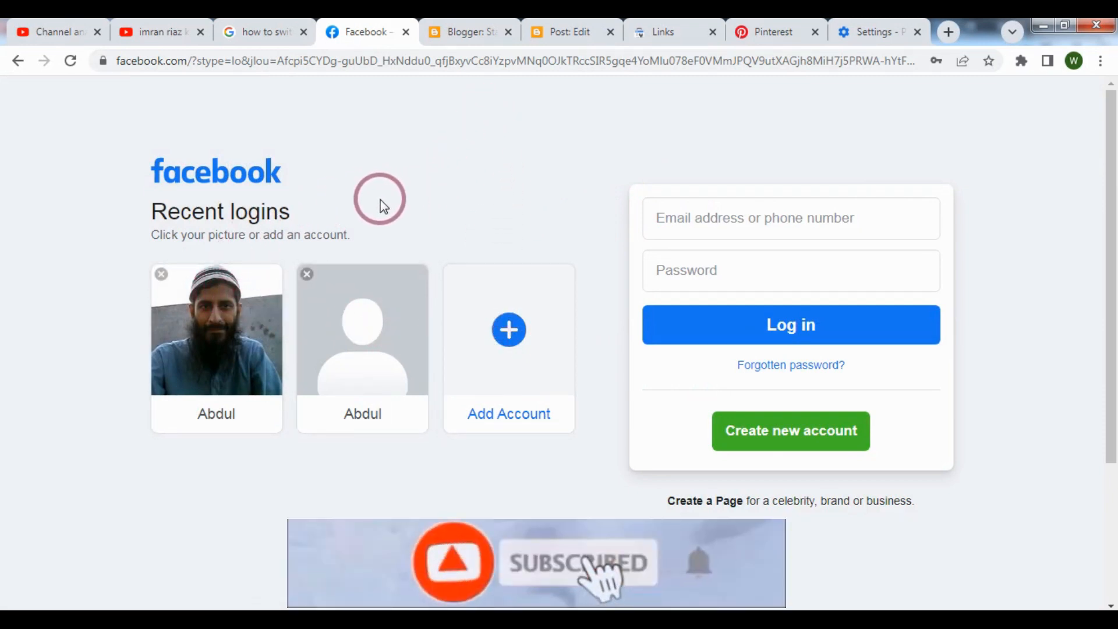
{"action": "mouse_move", "coordinate": [440, 295]}
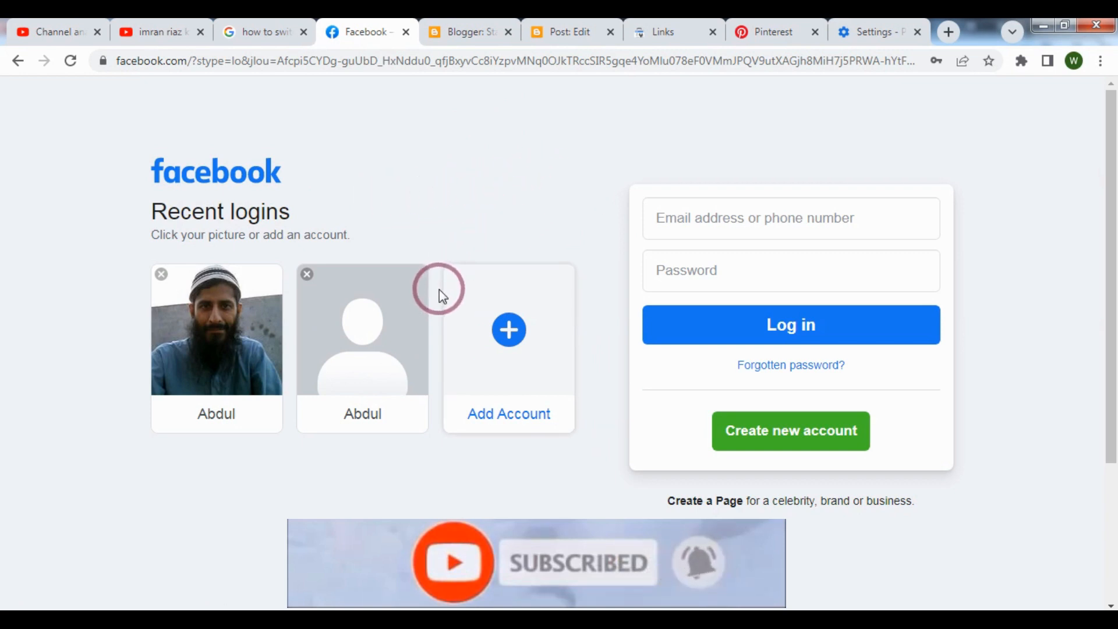
{"action": "mouse_move", "coordinate": [284, 551]}
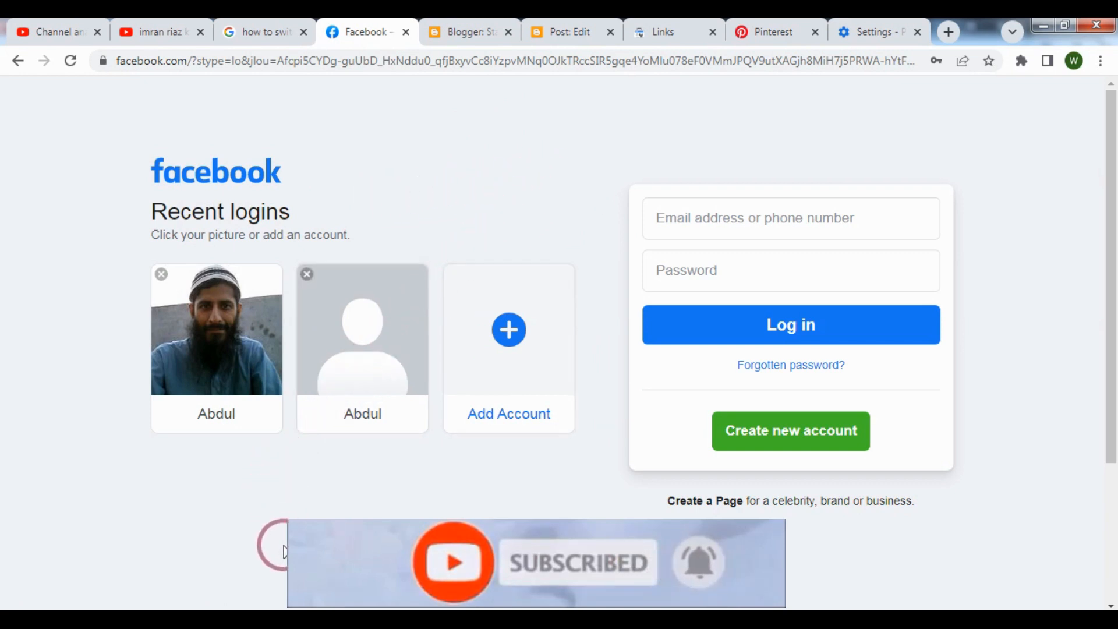